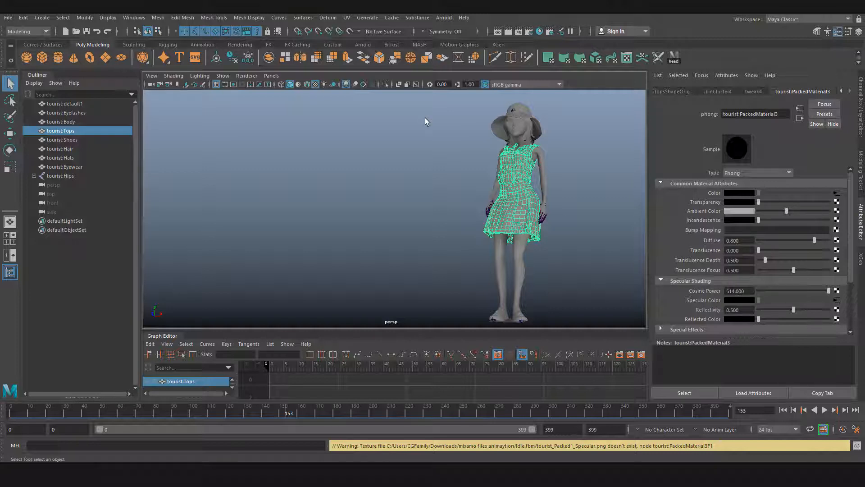
mouse_move(296, 137)
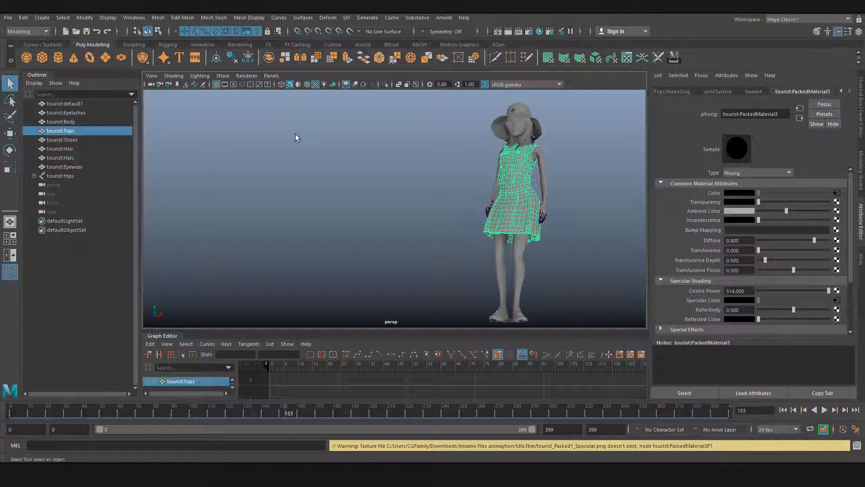
Step: Show the Windows menu listing the general editor windows
left_click(133, 18)
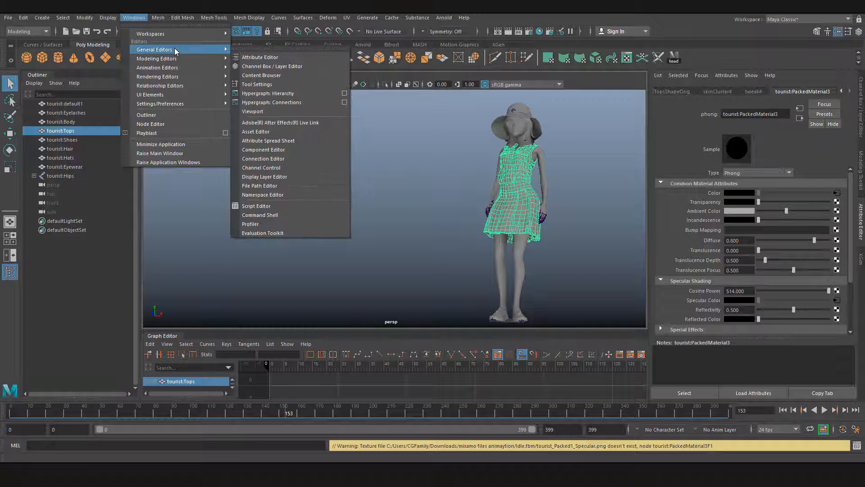
mouse_move(309, 186)
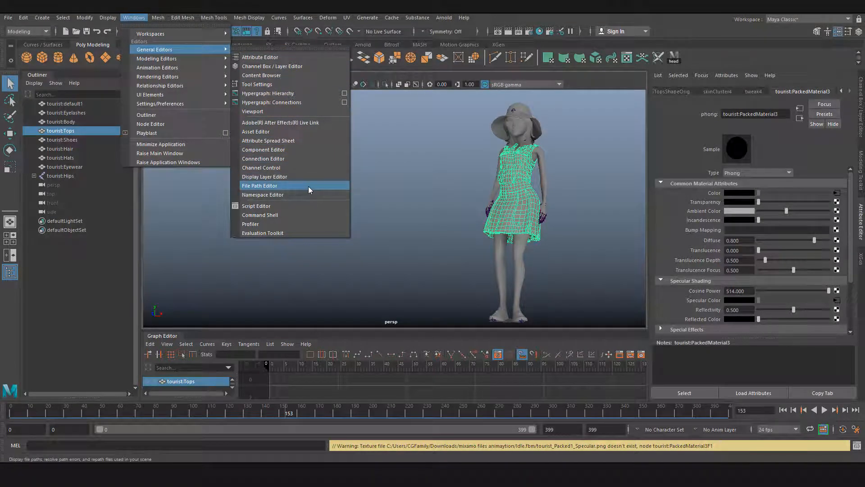
mouse_move(302, 195)
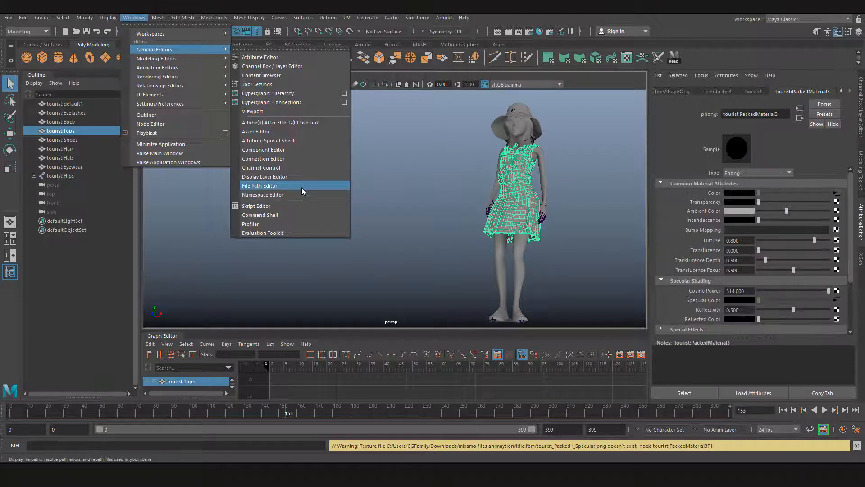
Step: Launch the File Path Editor and expand the Top and Idle.fbm nodes to list six unresolved textures
left_click(259, 186)
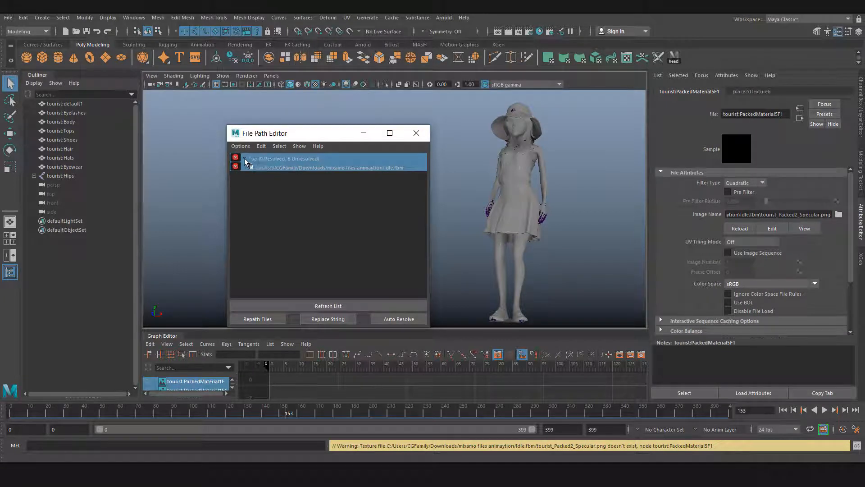
left_click(244, 159)
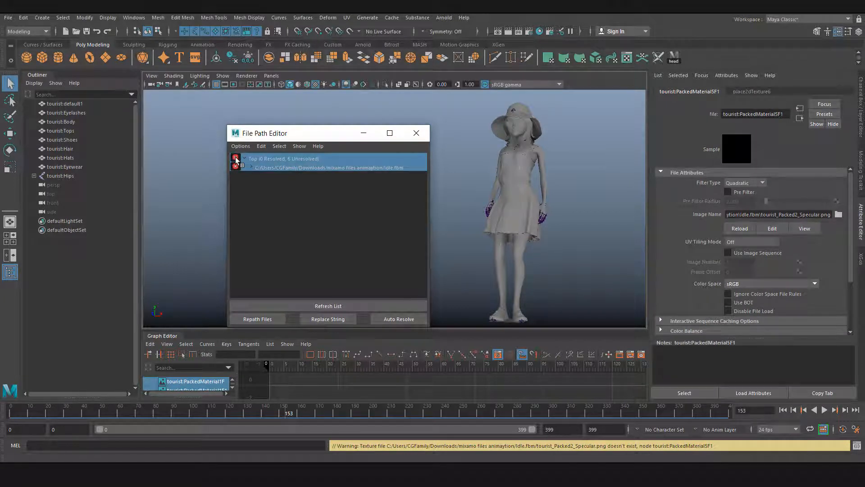
left_click(235, 160)
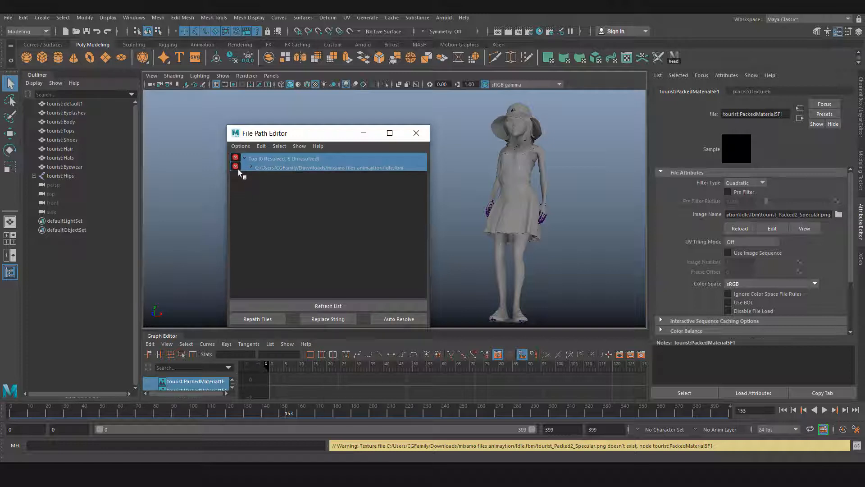
left_click(244, 168)
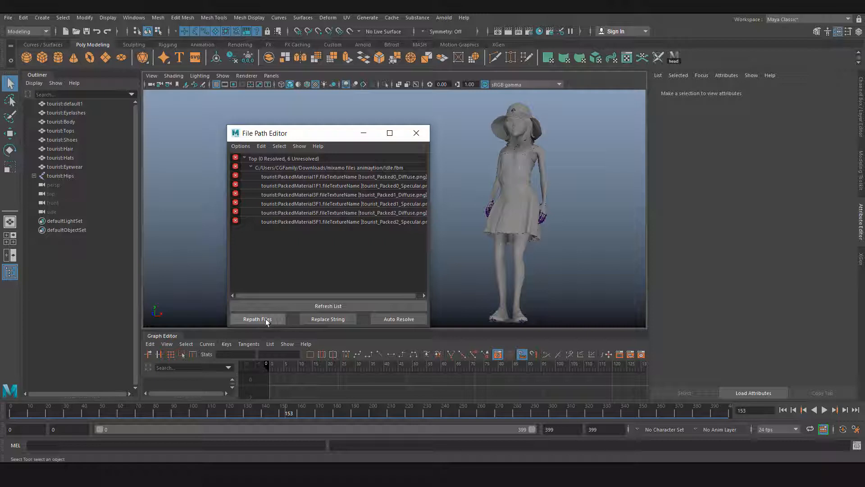
Step: Point the Repath Files new path to C:/Users/CGFamily/Desktop/Idle.fbm
left_click(257, 319)
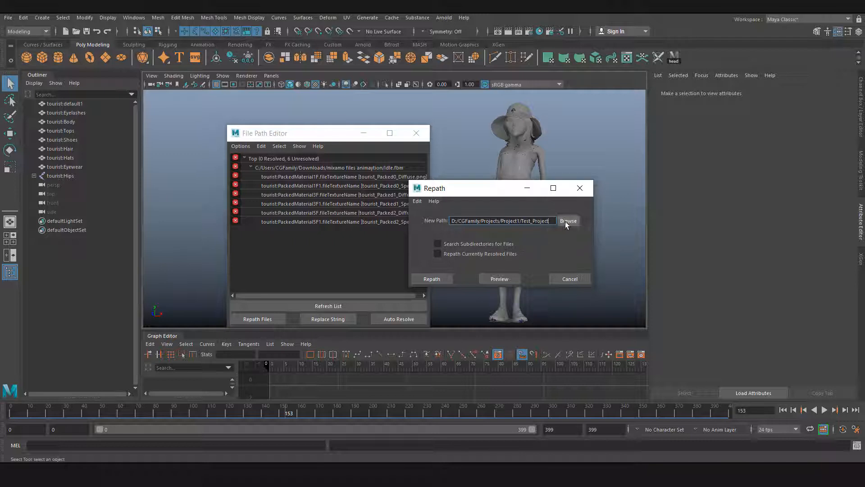
left_click(569, 220)
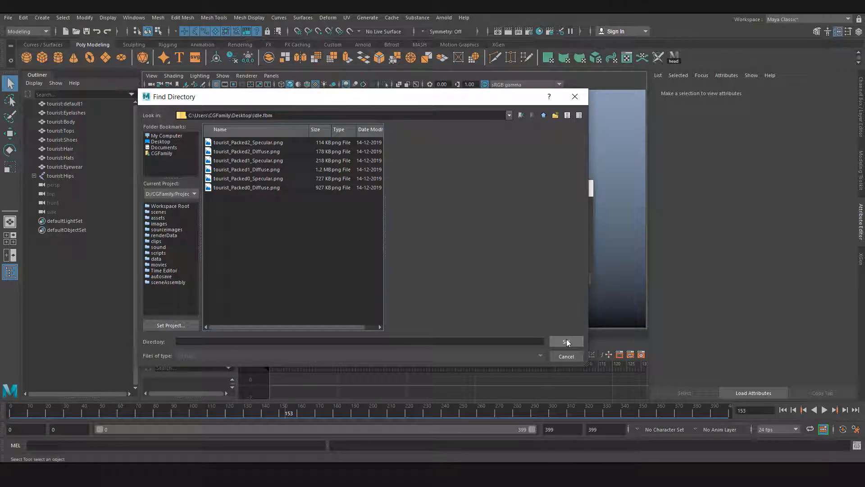
left_click(566, 341)
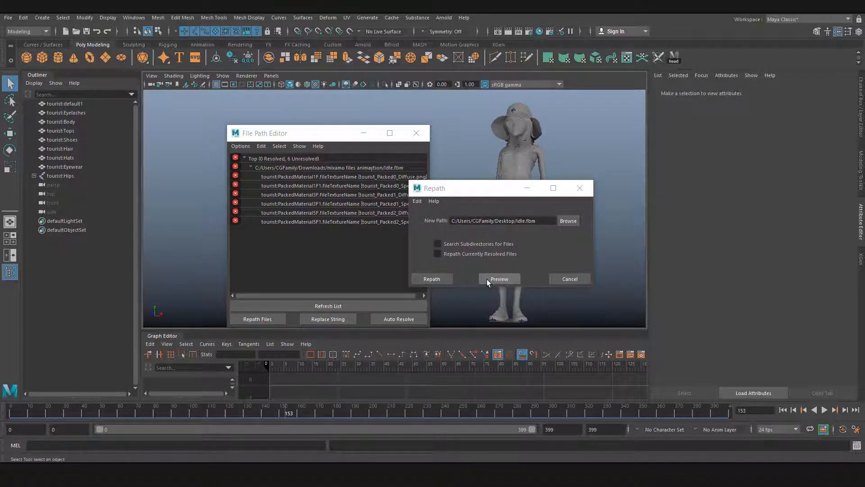
Step: Dismiss the nothing-selected preview warning and select the PackedMaterial5F1 fileTextureName entry
left_click(499, 278)
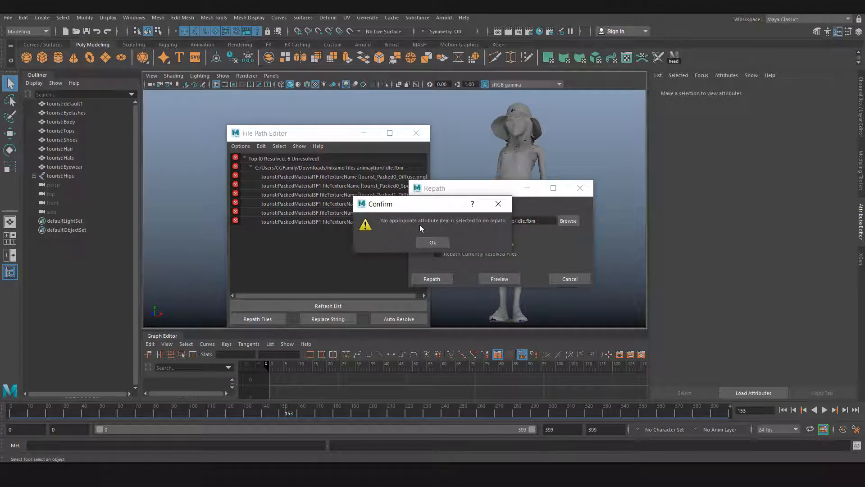
mouse_move(483, 228)
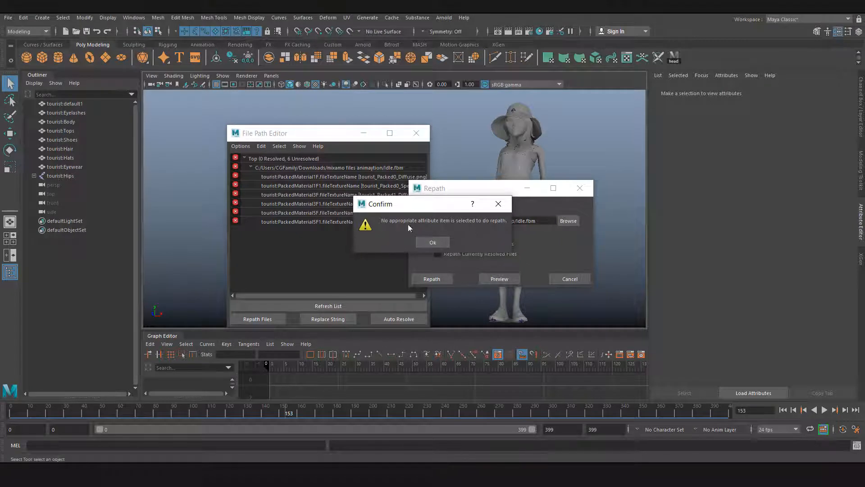
left_click(432, 243)
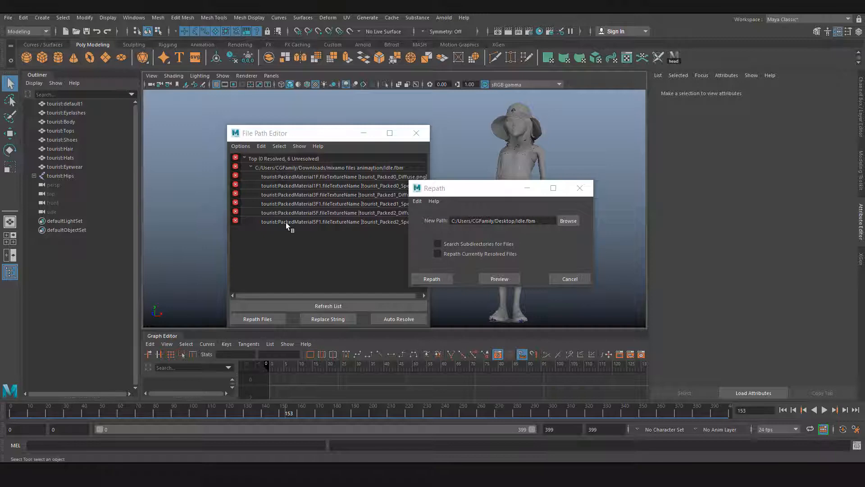
left_click(331, 222)
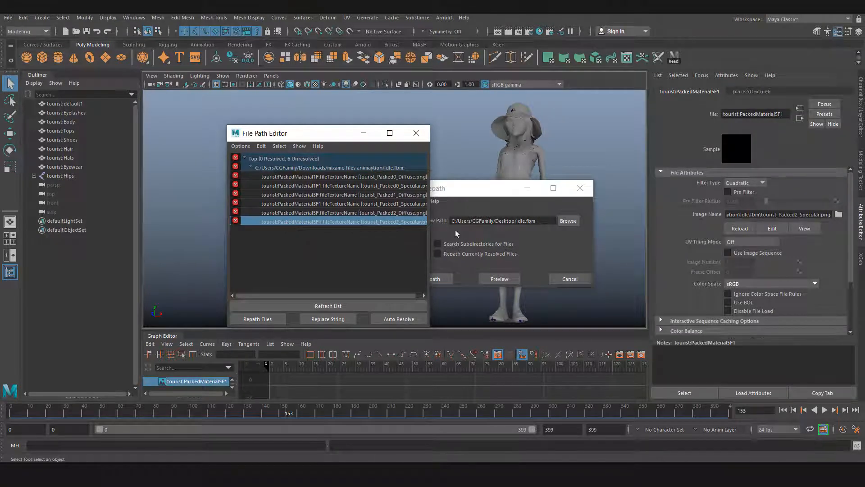
Step: Preview and apply the repath of the Packed2 specular texture to Desktop Idle.fbm
left_click(498, 278)
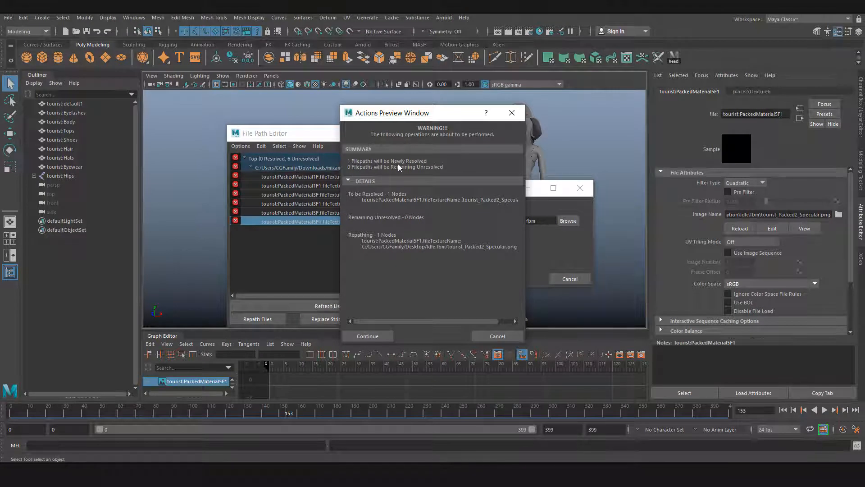
mouse_move(435, 236)
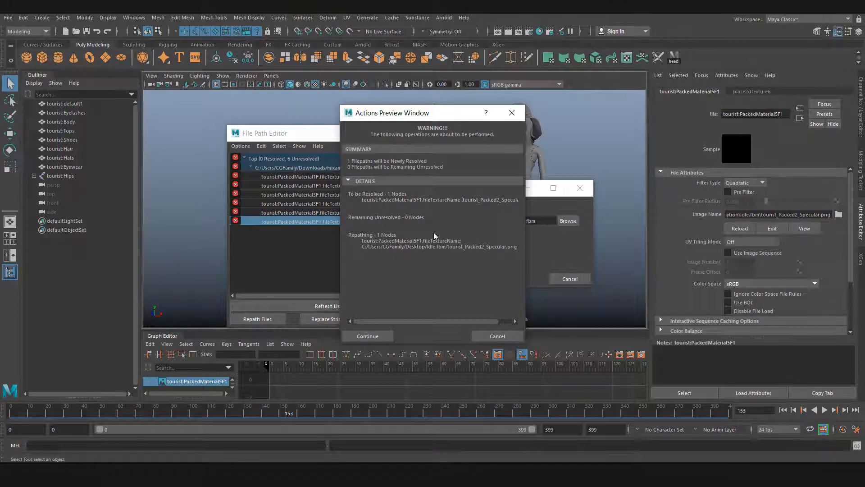
mouse_move(390, 167)
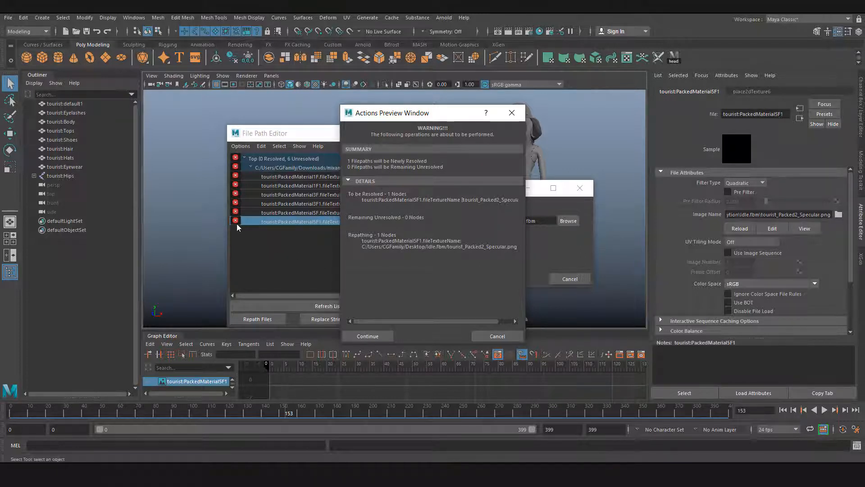
left_click(367, 337)
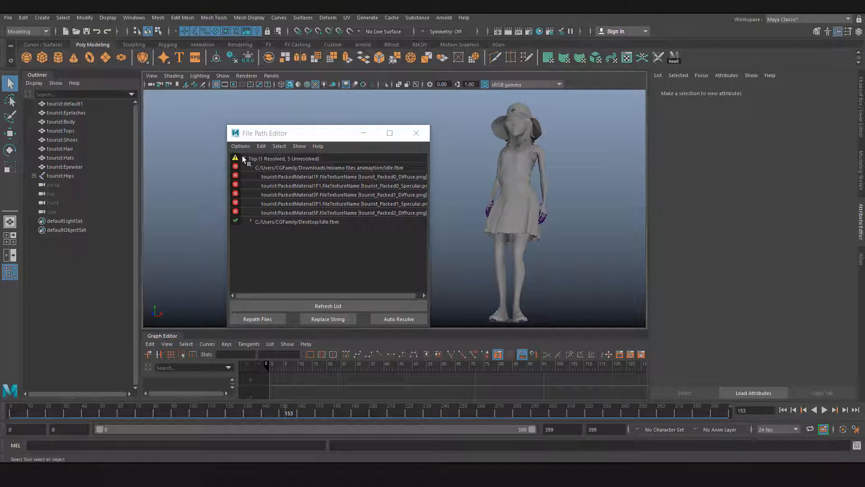
left_click(243, 159)
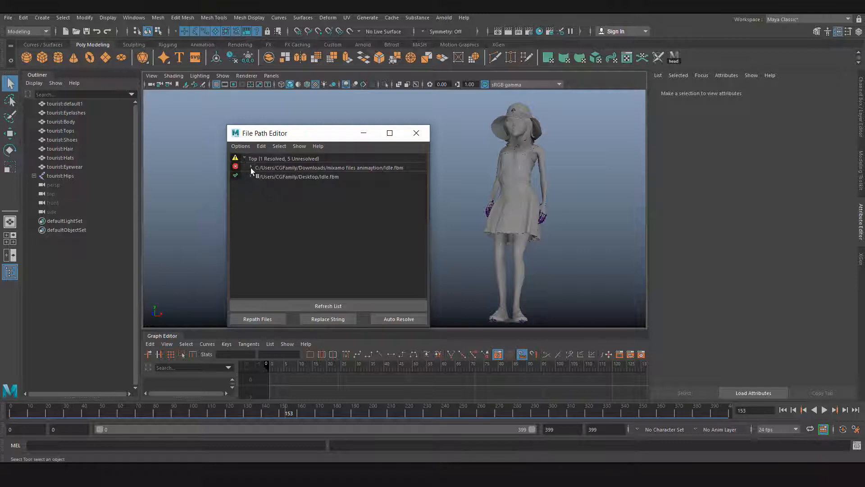
left_click(250, 168)
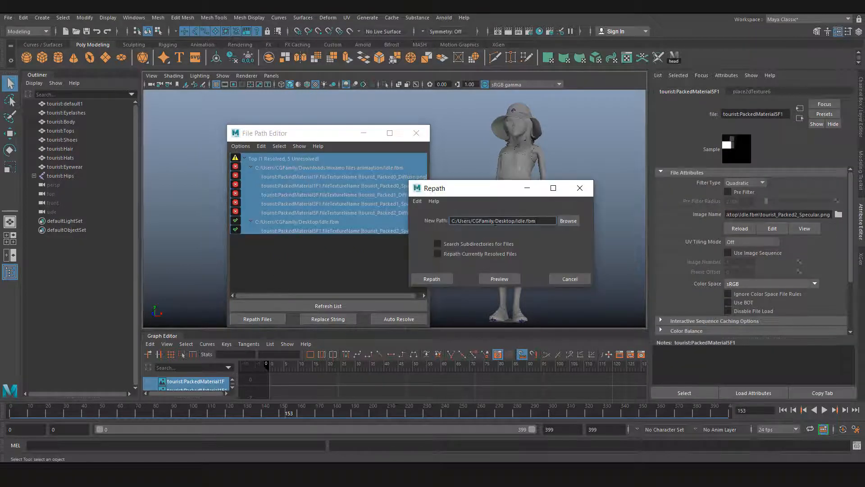
left_click(431, 278)
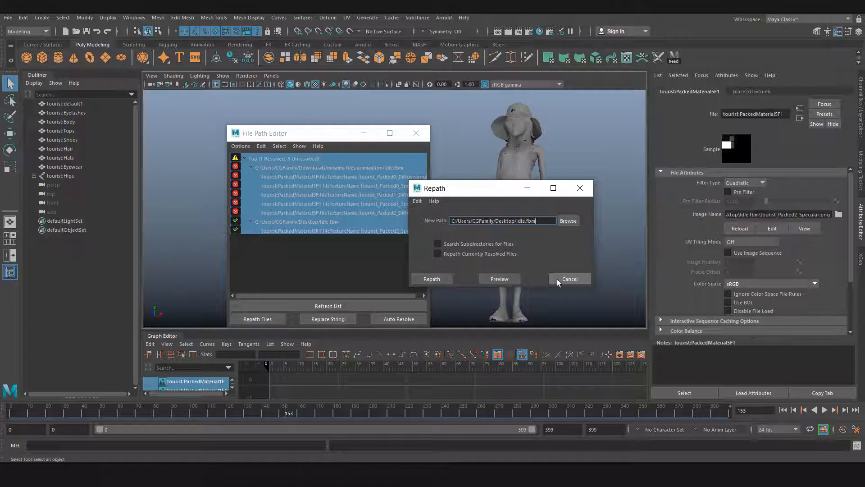
left_click(568, 279)
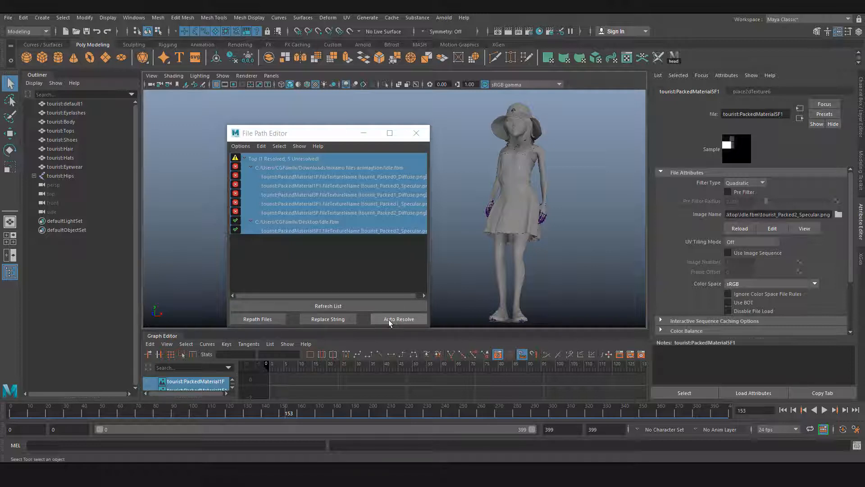
Step: Launch Auto Resolve, focus the Base Path field and review the resolvable file type list
left_click(397, 319)
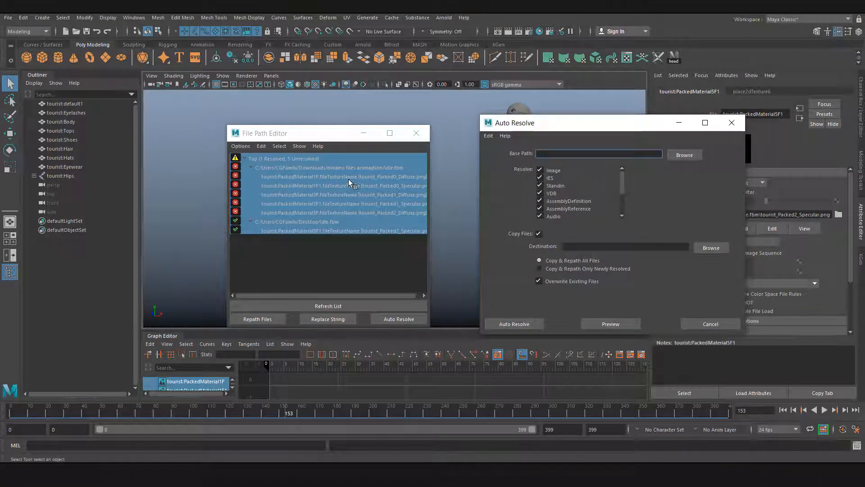
mouse_move(369, 180)
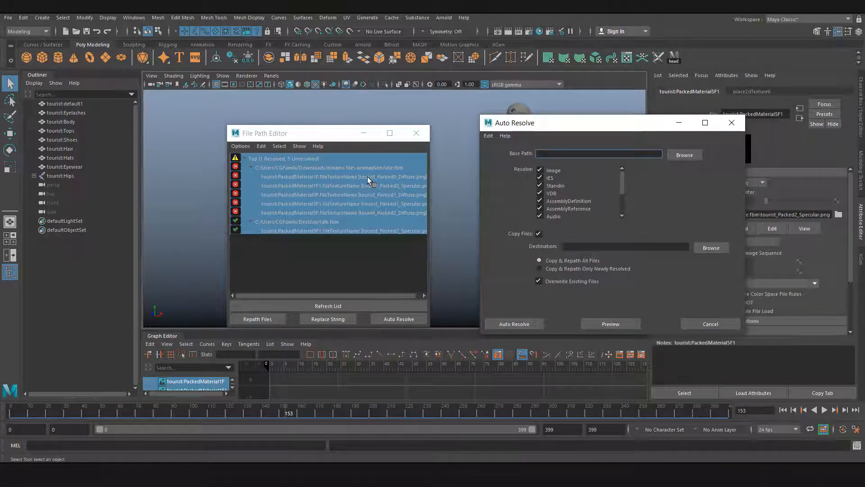
mouse_move(343, 186)
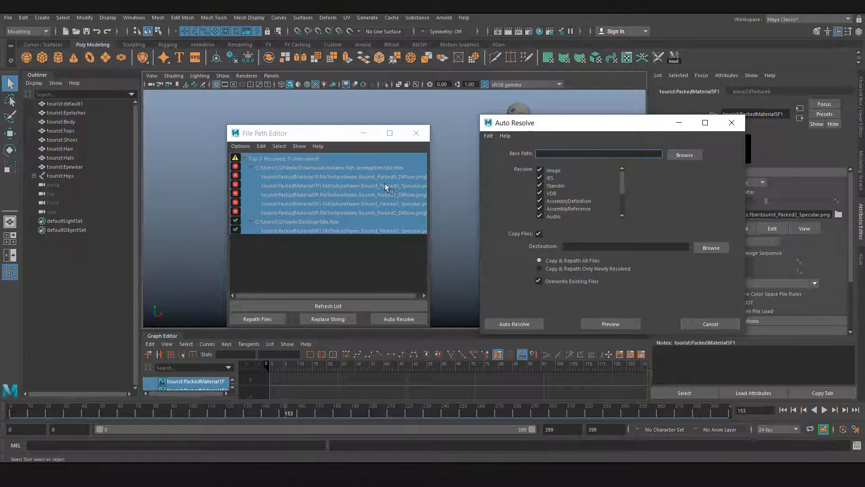
left_click(598, 153)
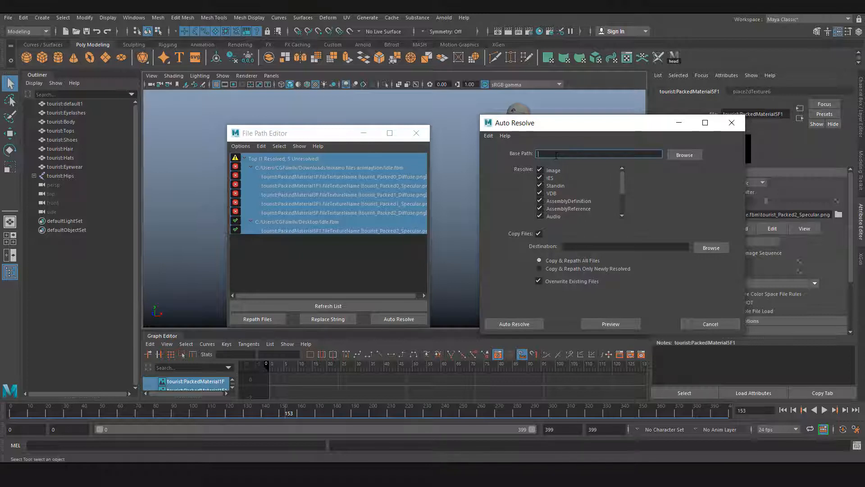
mouse_move(584, 238)
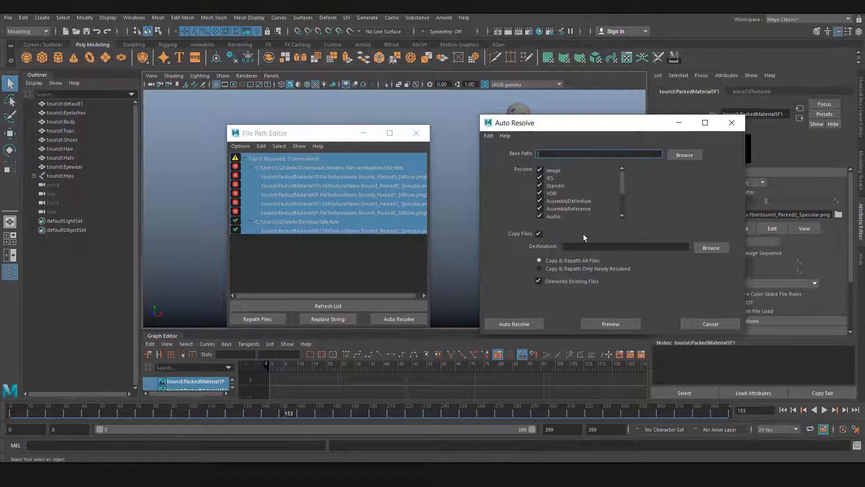
scroll("down", 3)
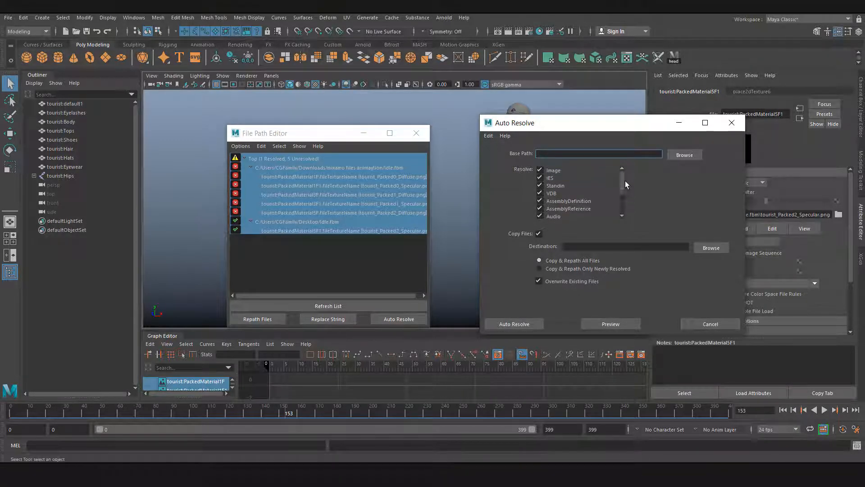
scroll("down", 3)
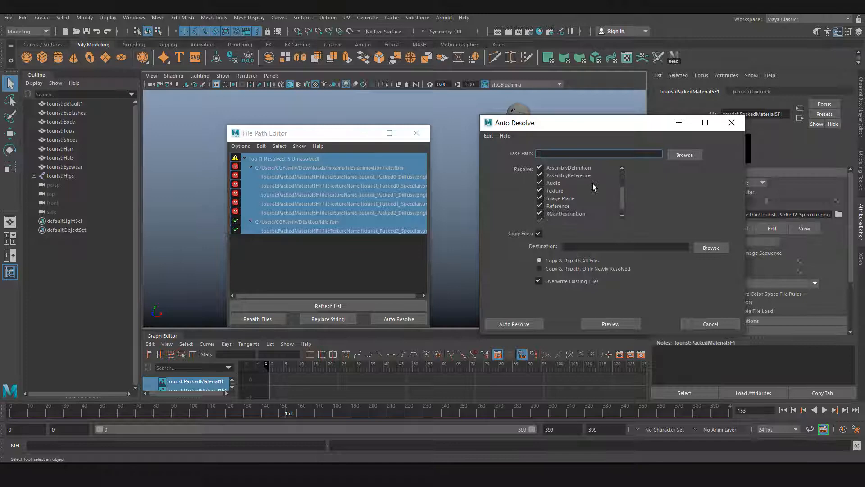
Step: Move the Auto Resolve window left beside the path list
left_click_drag(515, 123, 456, 107)
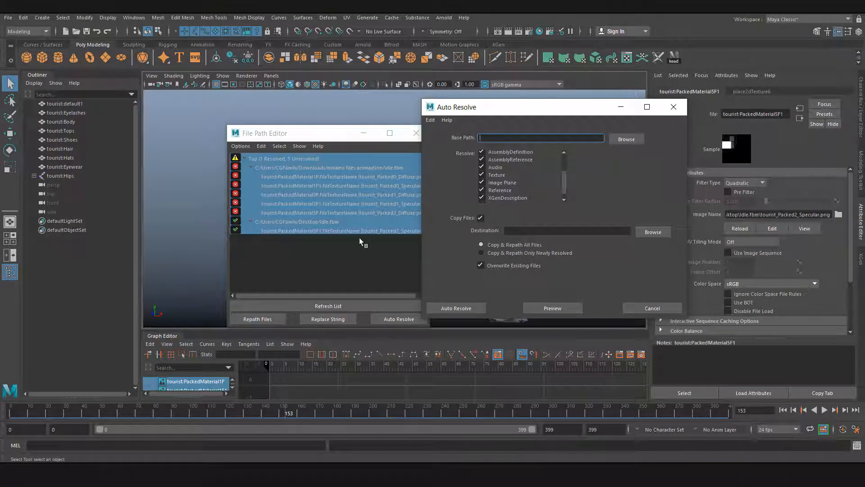
mouse_move(353, 209)
type("C:/Users/CGFamily/Desktop/Idle.fbm")
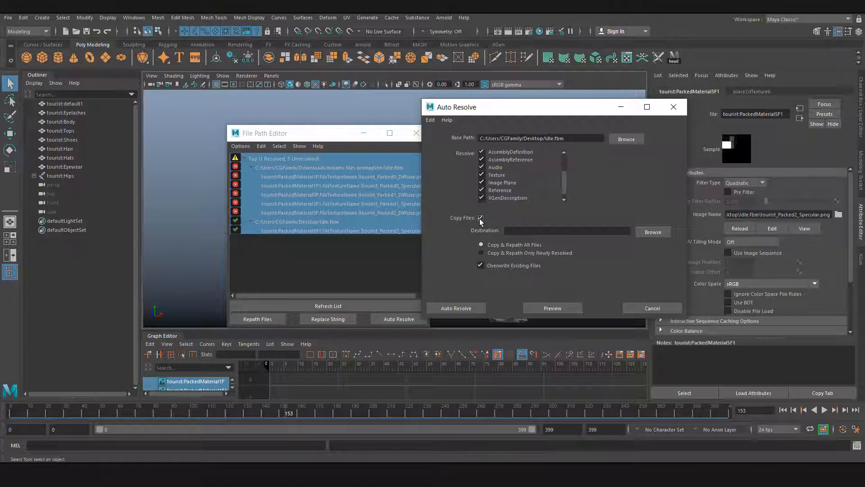
Step: Keep Copy Files enabled and browse for a destination folder at Test_Project/sourceimages
left_click(480, 218)
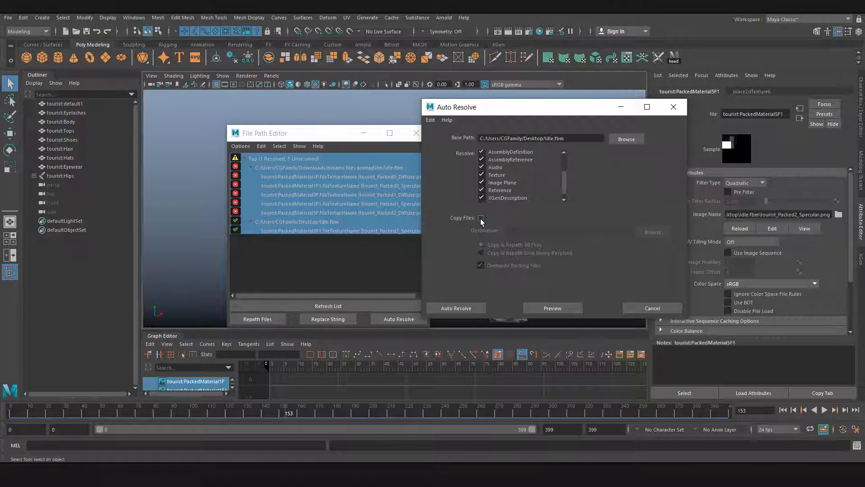
left_click(481, 217)
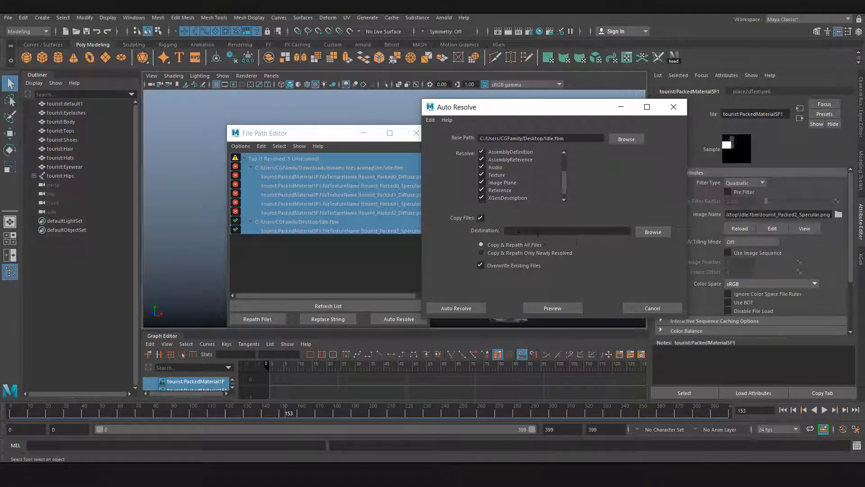
left_click(567, 230)
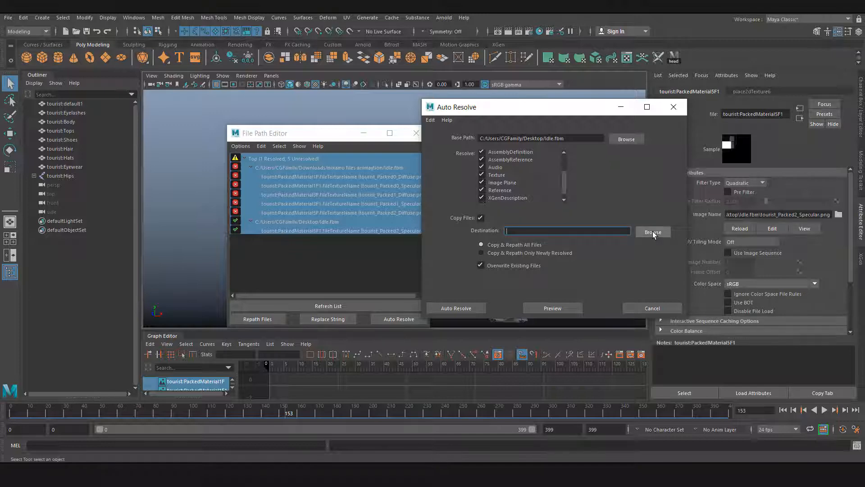
left_click(653, 231)
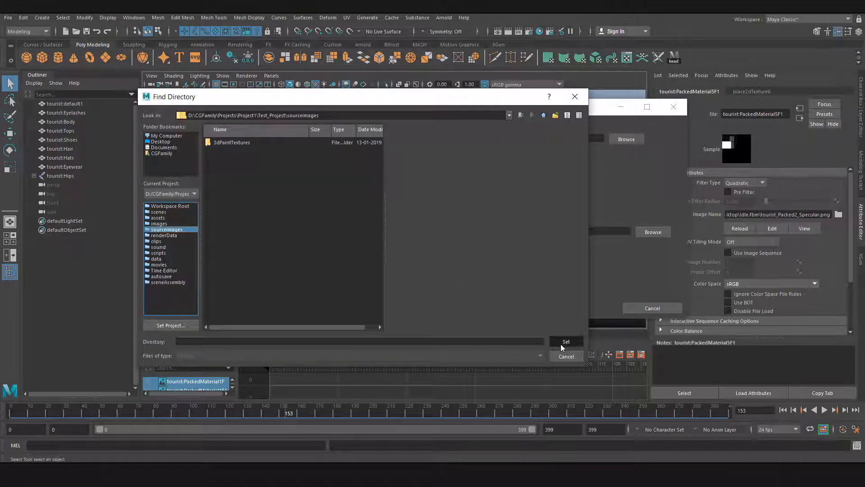
Step: Set the copy destination to the Test_Project sourceimages folder
left_click(566, 341)
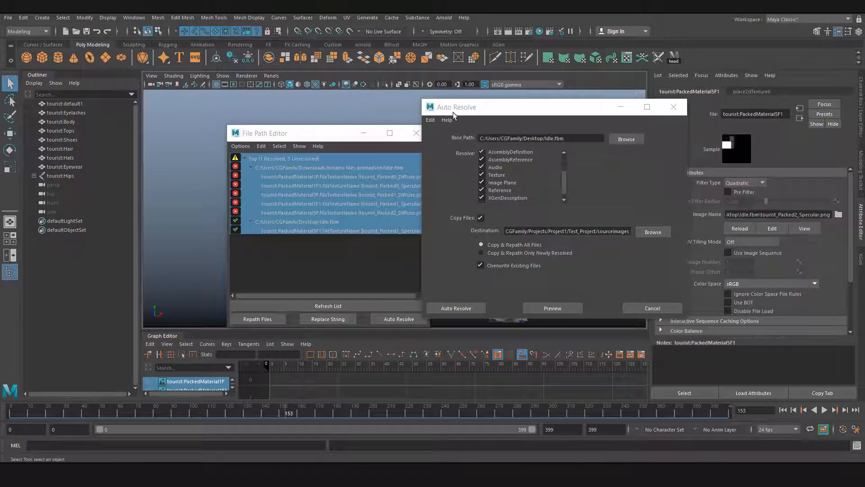
mouse_move(595, 149)
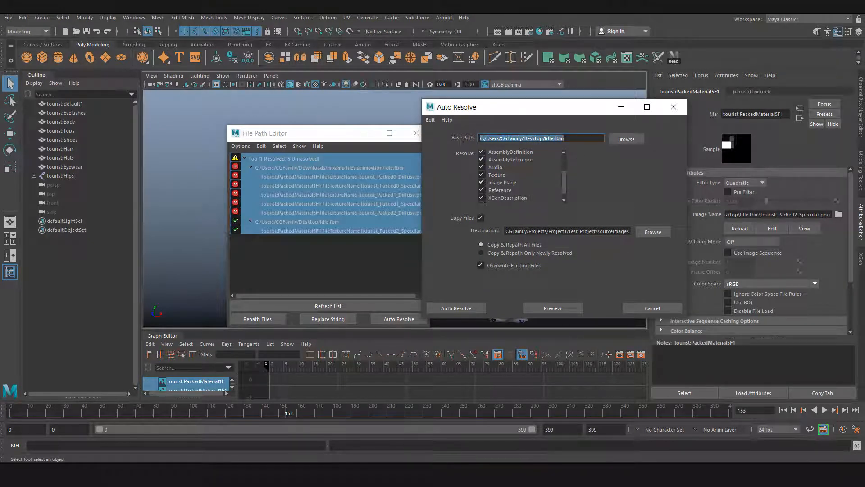
left_click(513, 138)
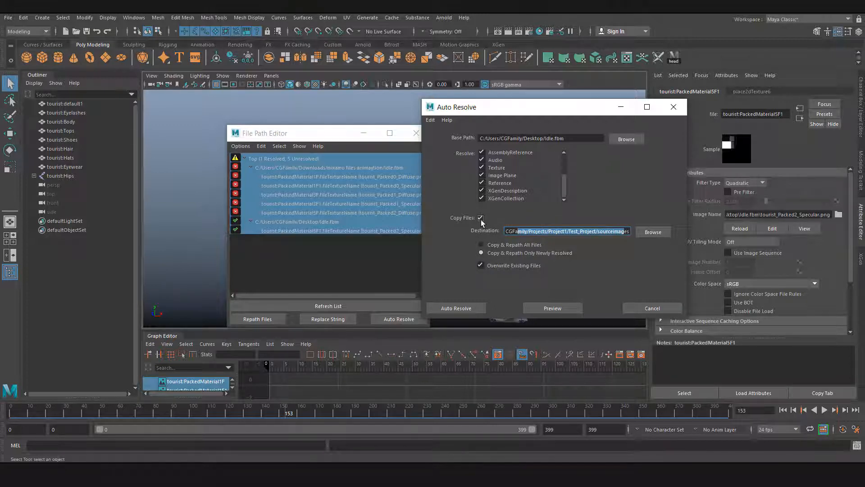
Step: Run Auto Resolve with Copy Files on, resolving all six tourist textures into sourceimages
left_click(481, 218)
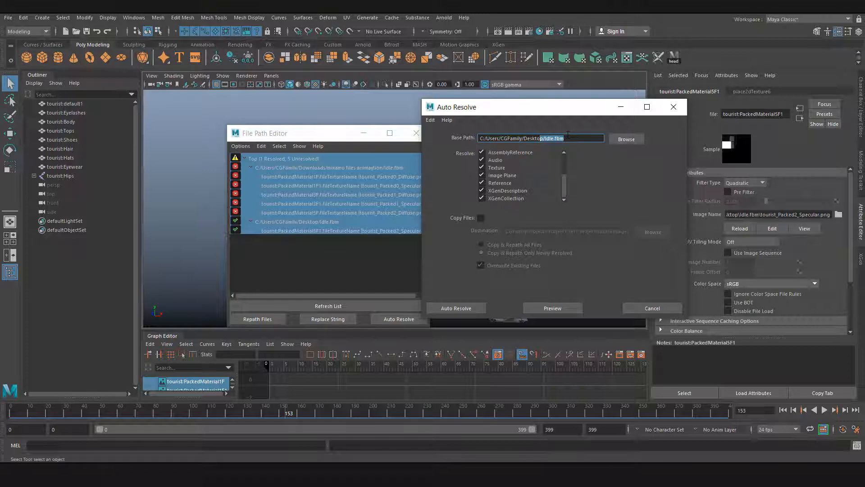
left_click(480, 217)
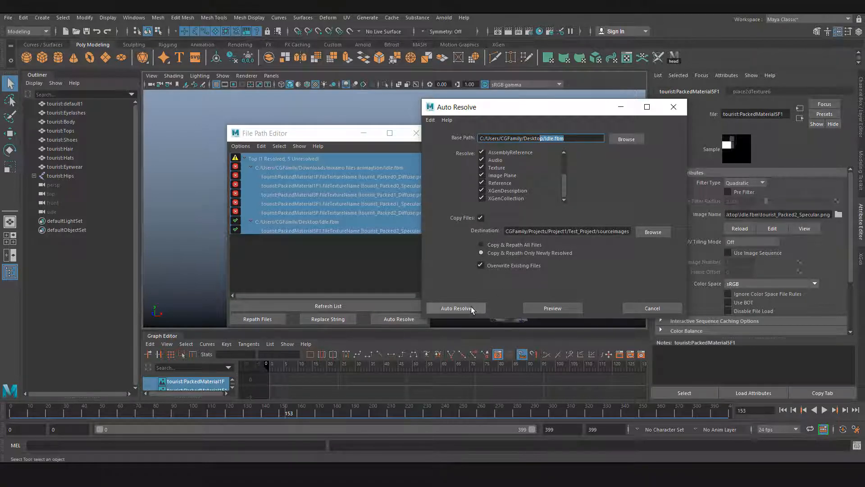
left_click(455, 308)
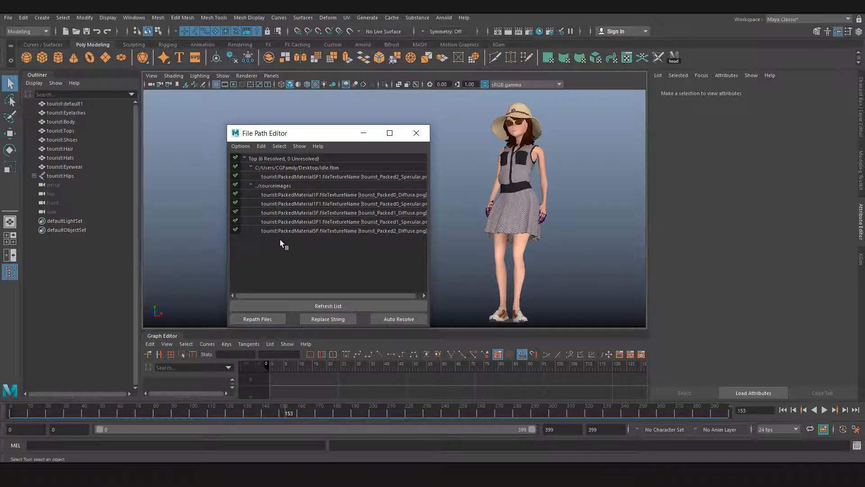
Step: Run Auto Resolve again to copy and repath the six tourist textures into sourceimages, then select all entries
left_click(398, 319)
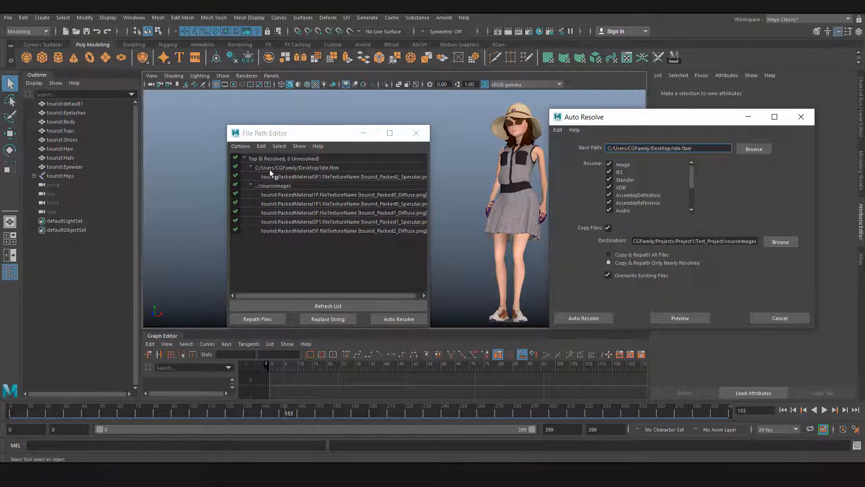
left_click(339, 176)
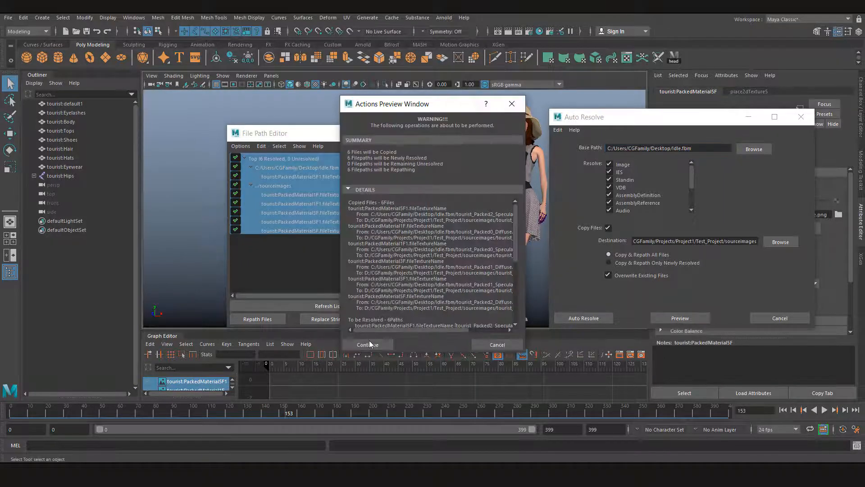
left_click(367, 345)
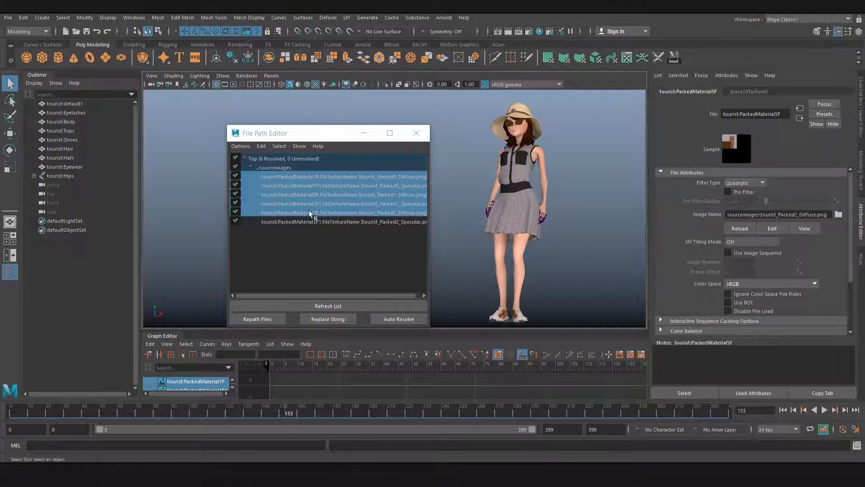
left_click(343, 221)
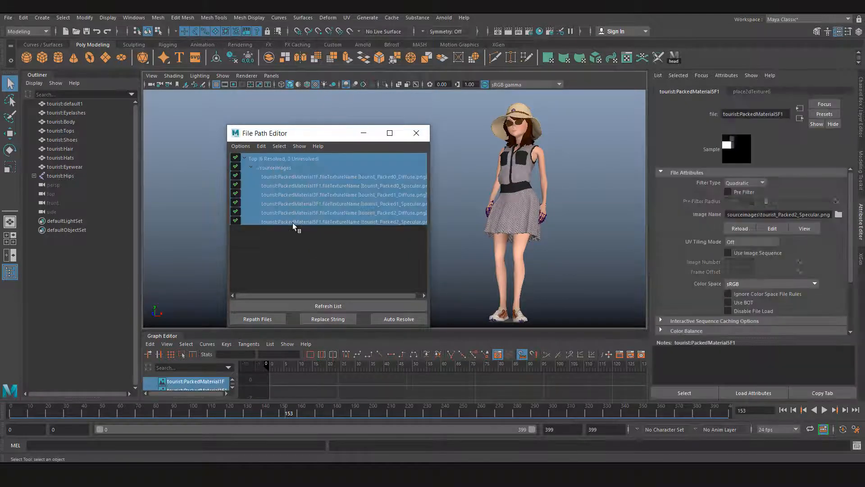